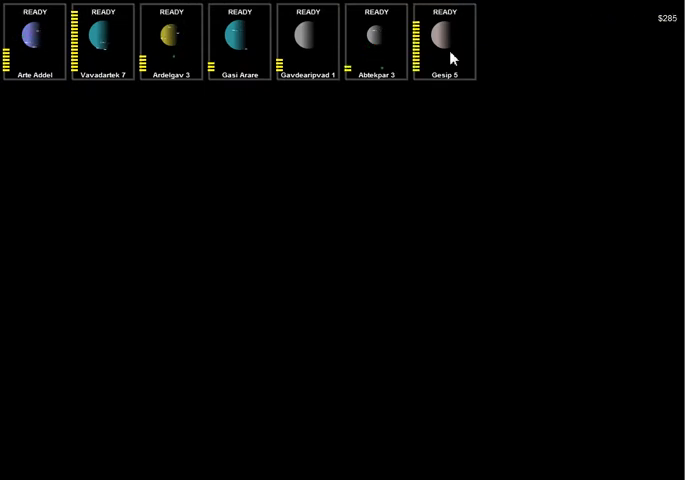
Step: Let the seven READY planet cards generate trade income until cash reaches $389
click(100, 40)
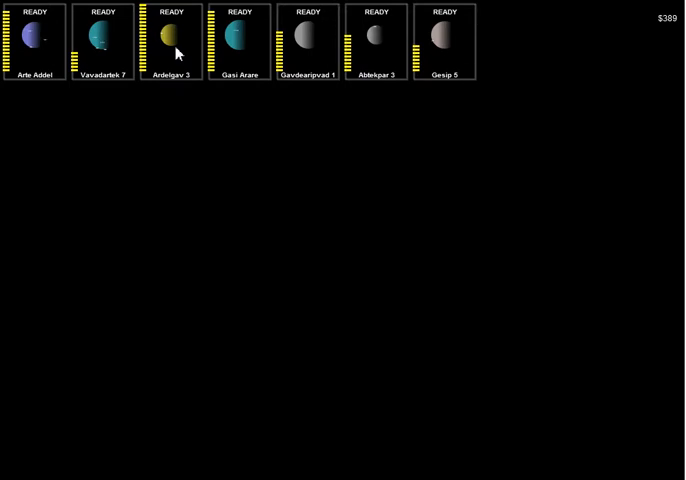
Step: Wait for the eighth planet card, then start trade on the first planet as cash nears $1,500
click(172, 44)
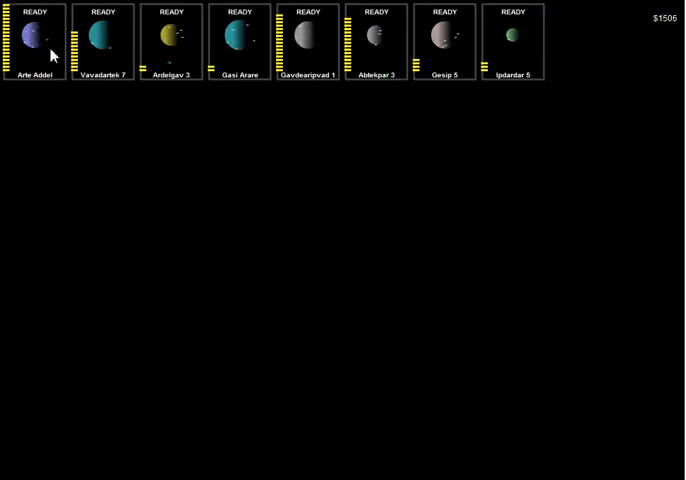
click(34, 40)
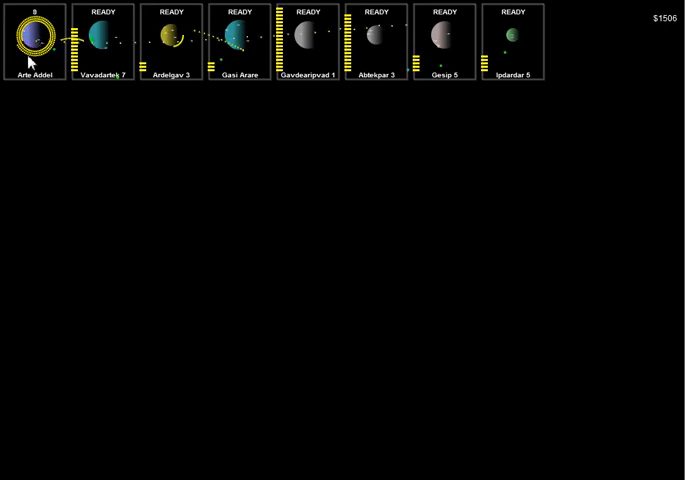